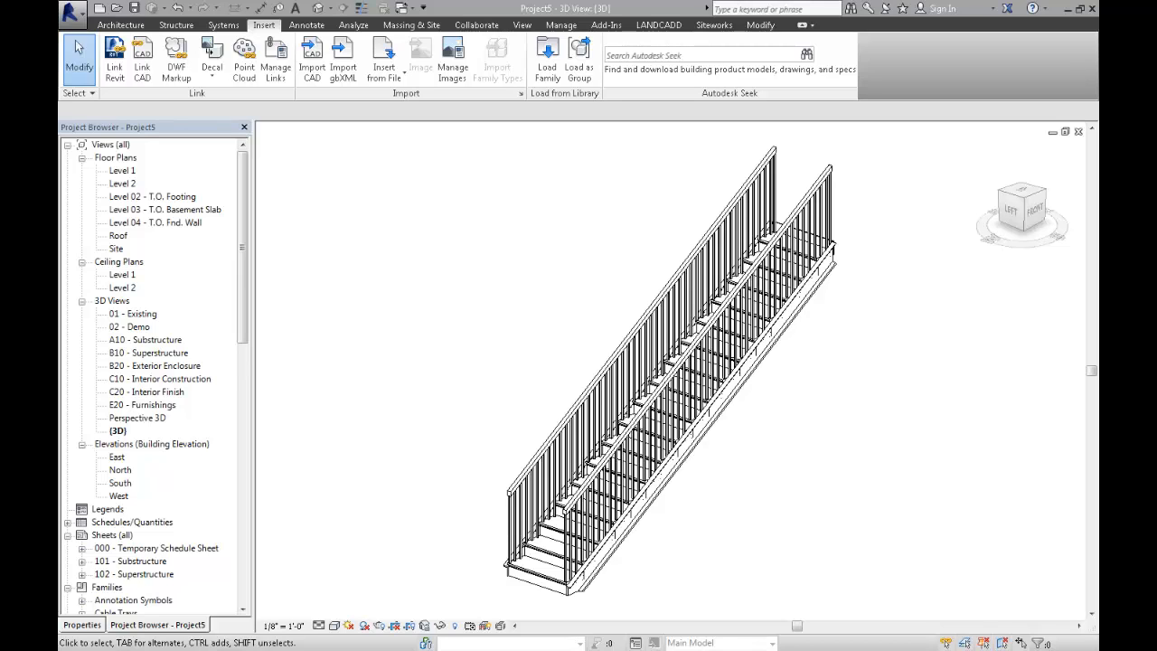
mouse_move(1085, 179)
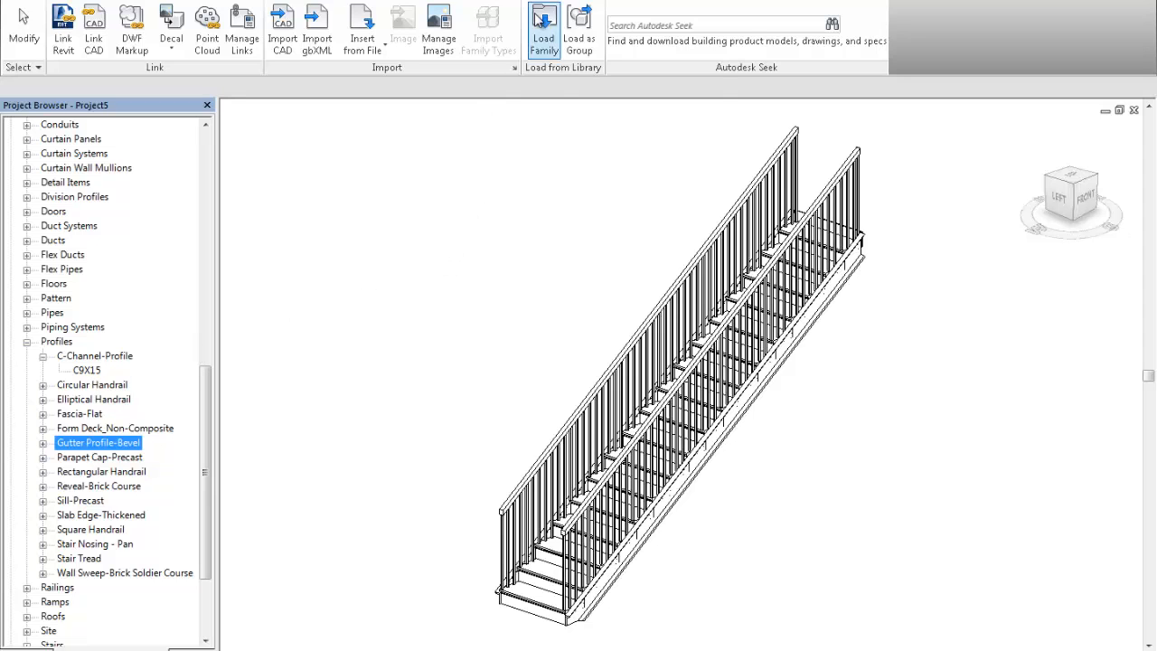
Load HSS-Hollow Structural Section-Profile.rfa from Framing > Steel with the HSS8X2X3/8 type and expand it in the browser.
click(542, 28)
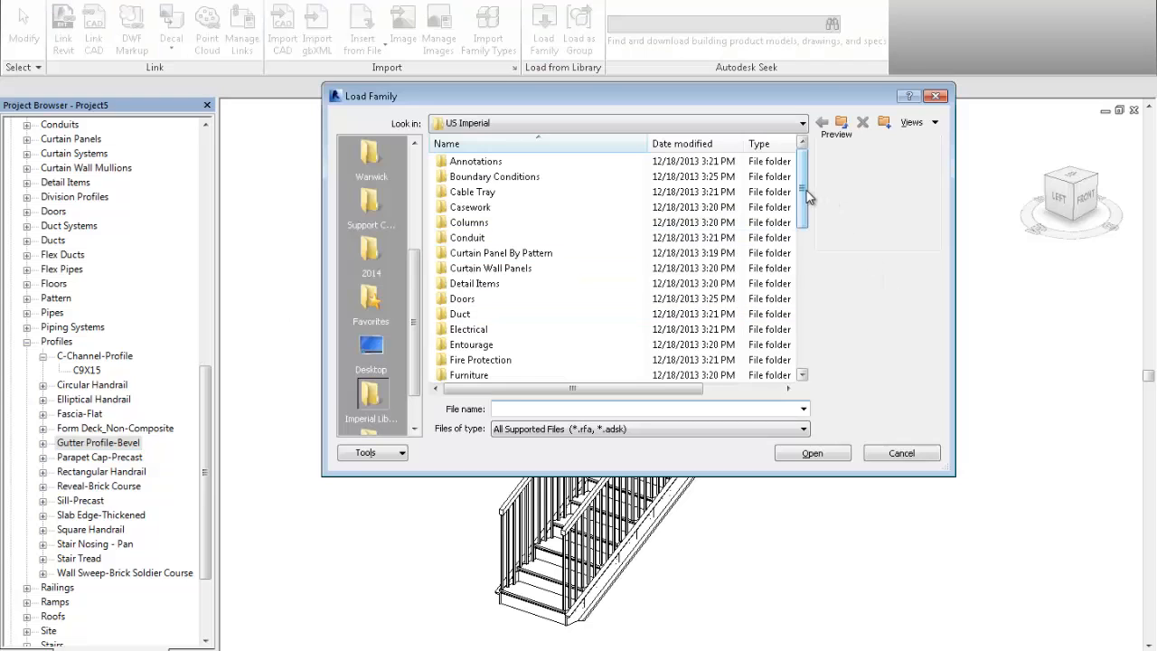
scroll(down, 3)
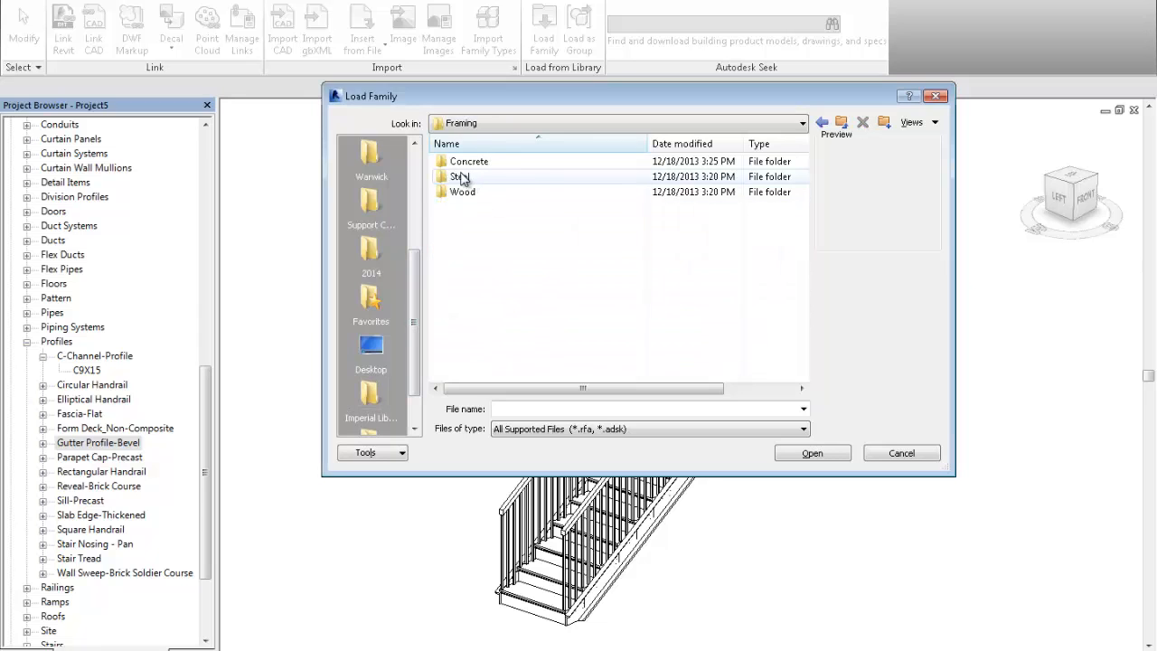
double_click(463, 177)
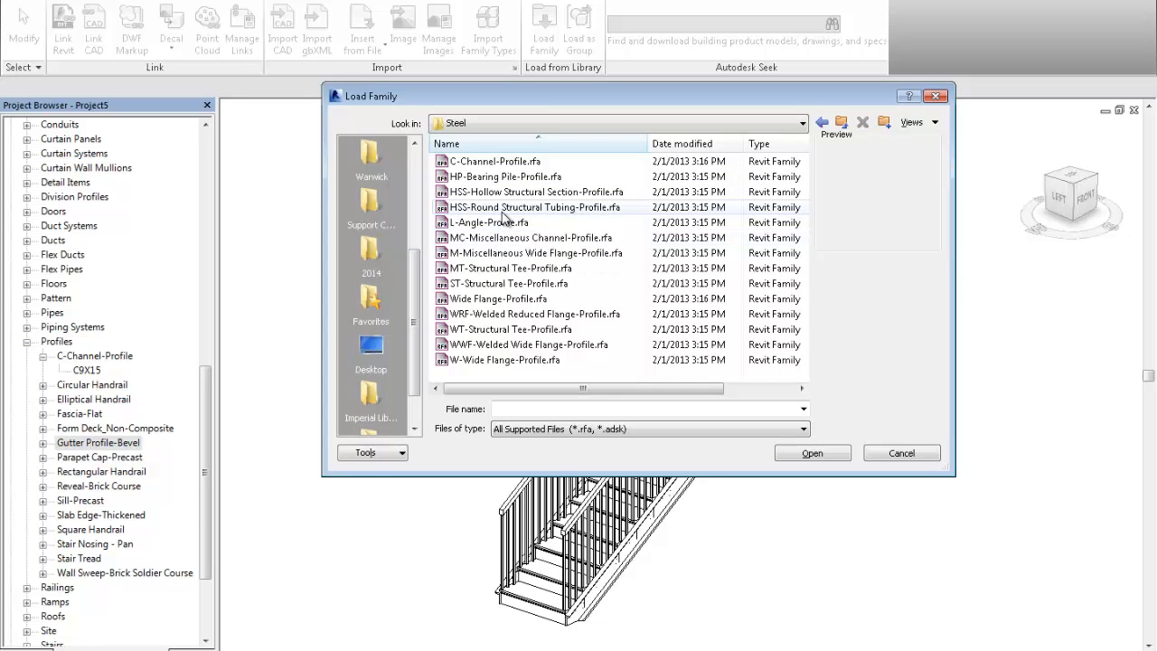
click(535, 192)
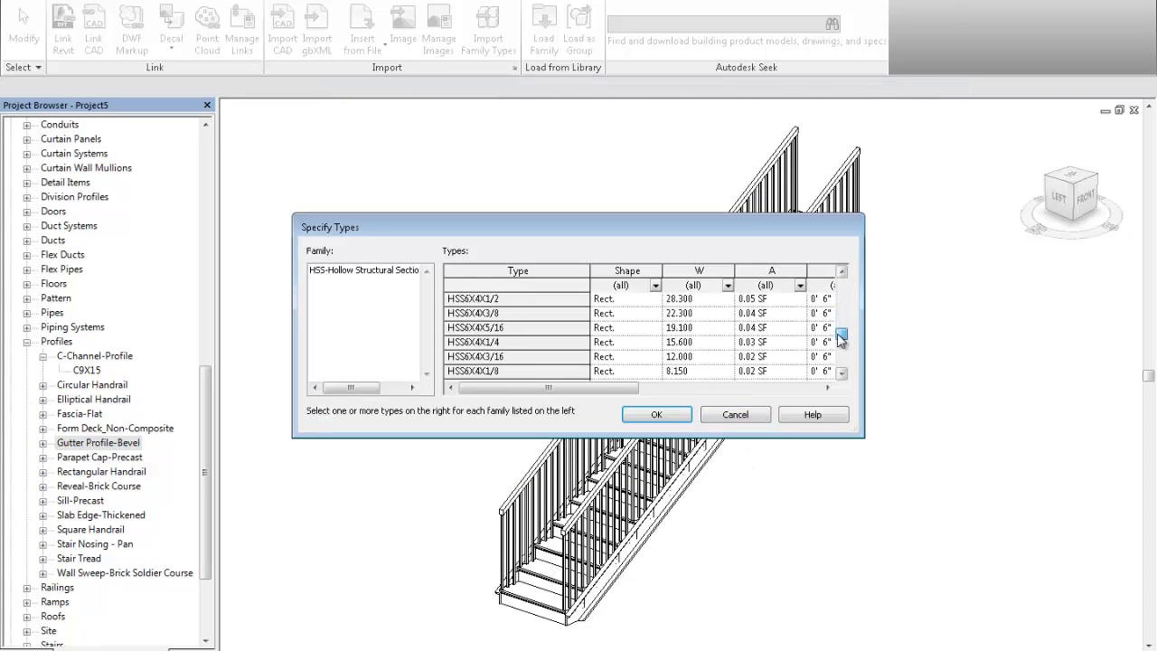
click(841, 340)
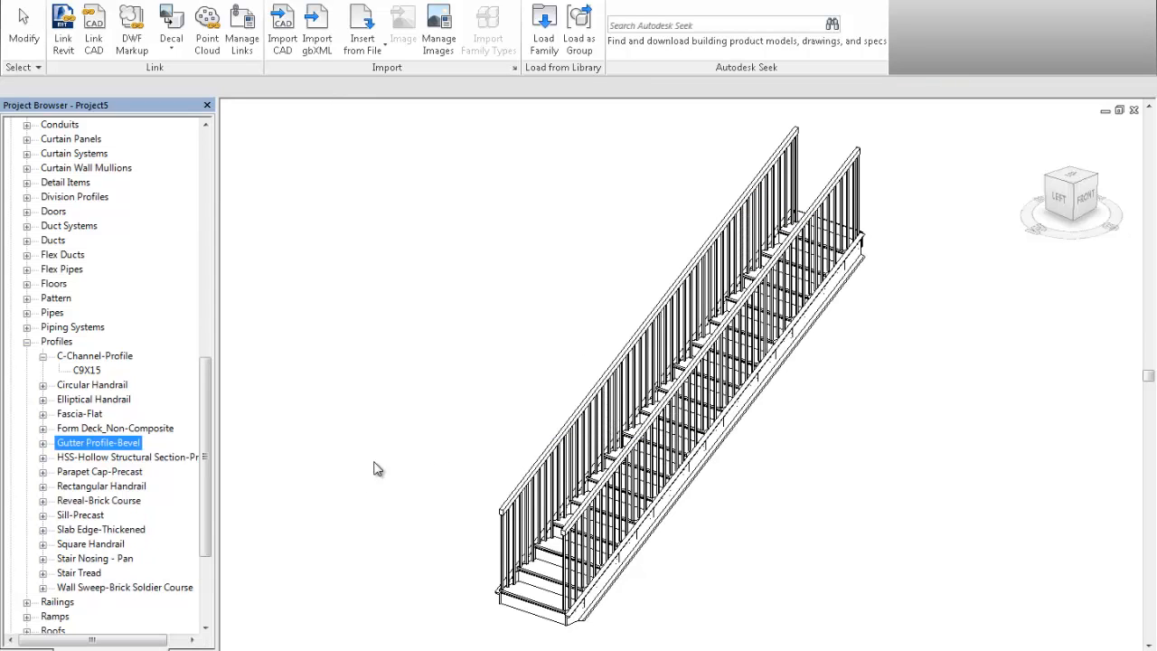
click(126, 455)
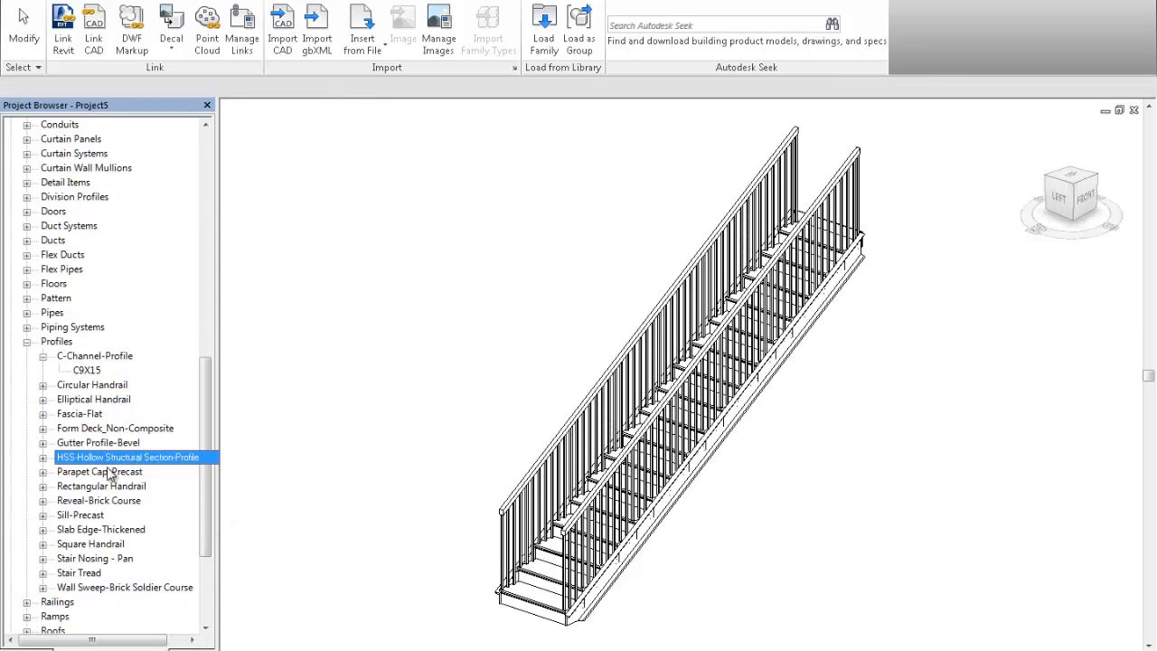
click(43, 455)
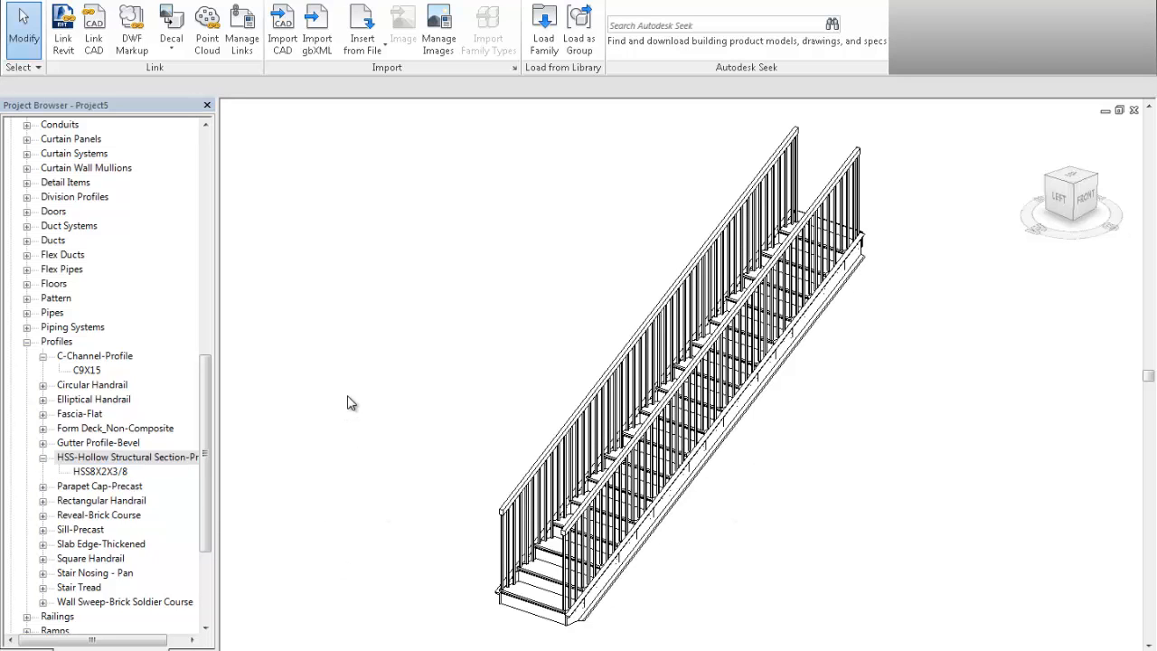
click(551, 613)
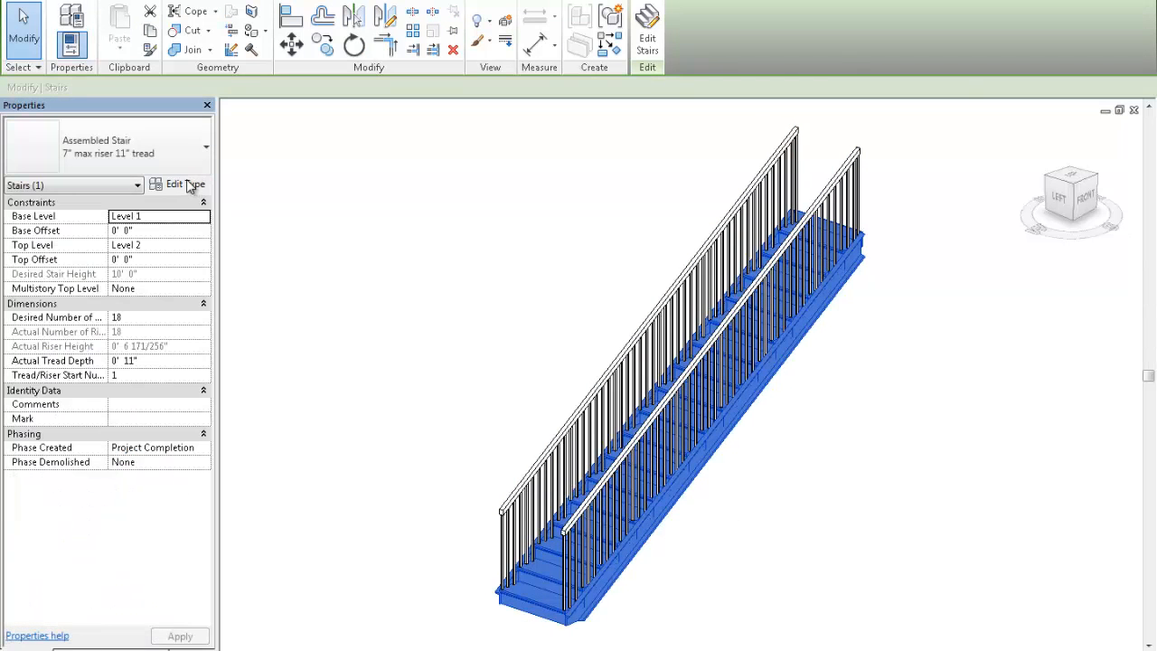
click(174, 184)
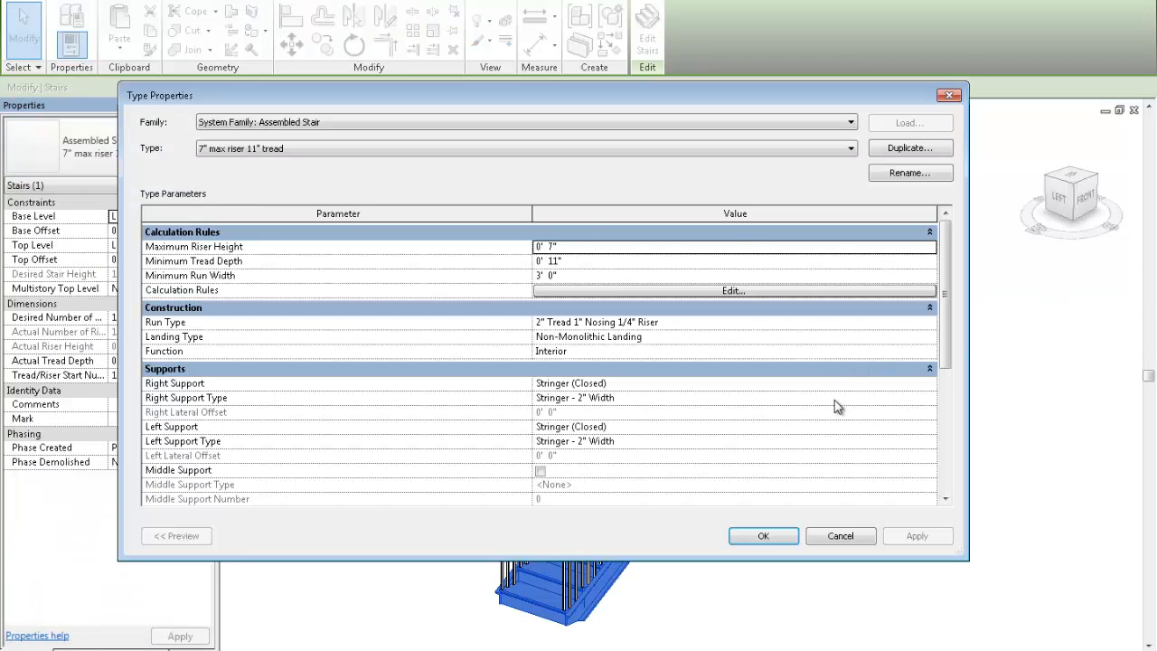
click(733, 383)
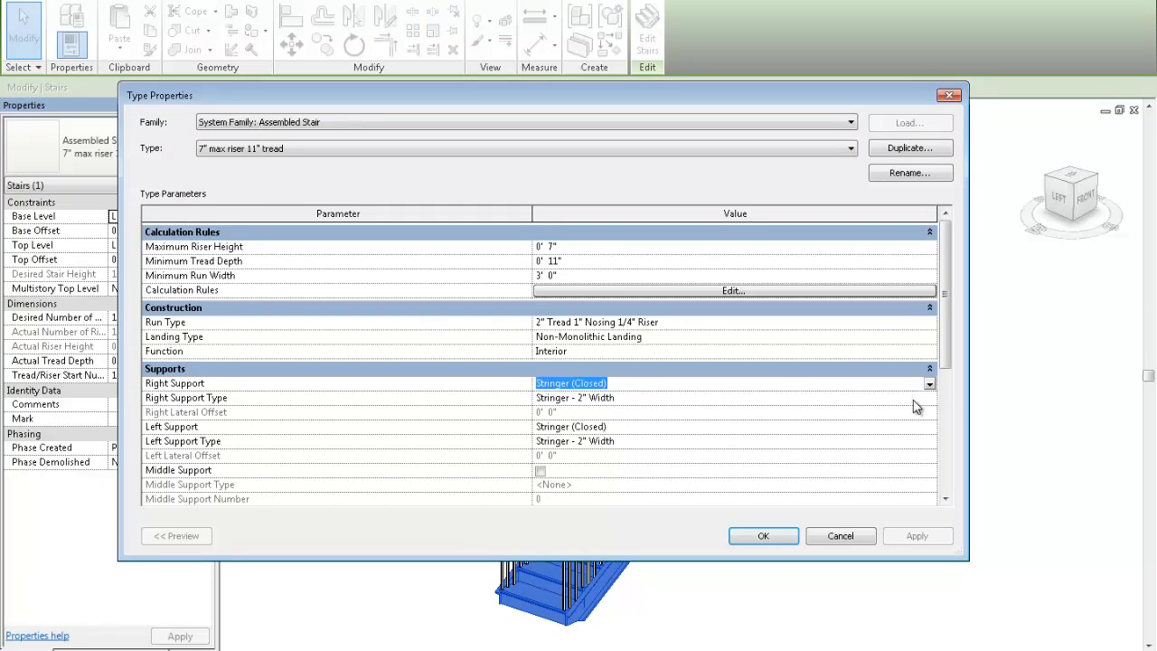
click(930, 384)
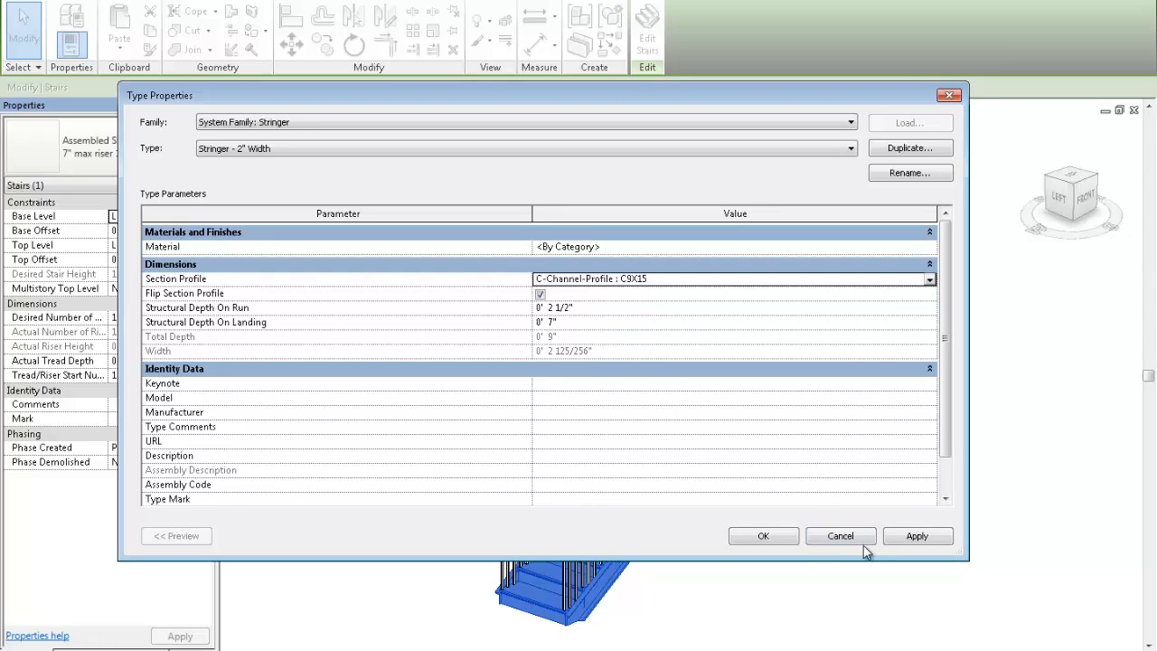
mouse_move(839, 535)
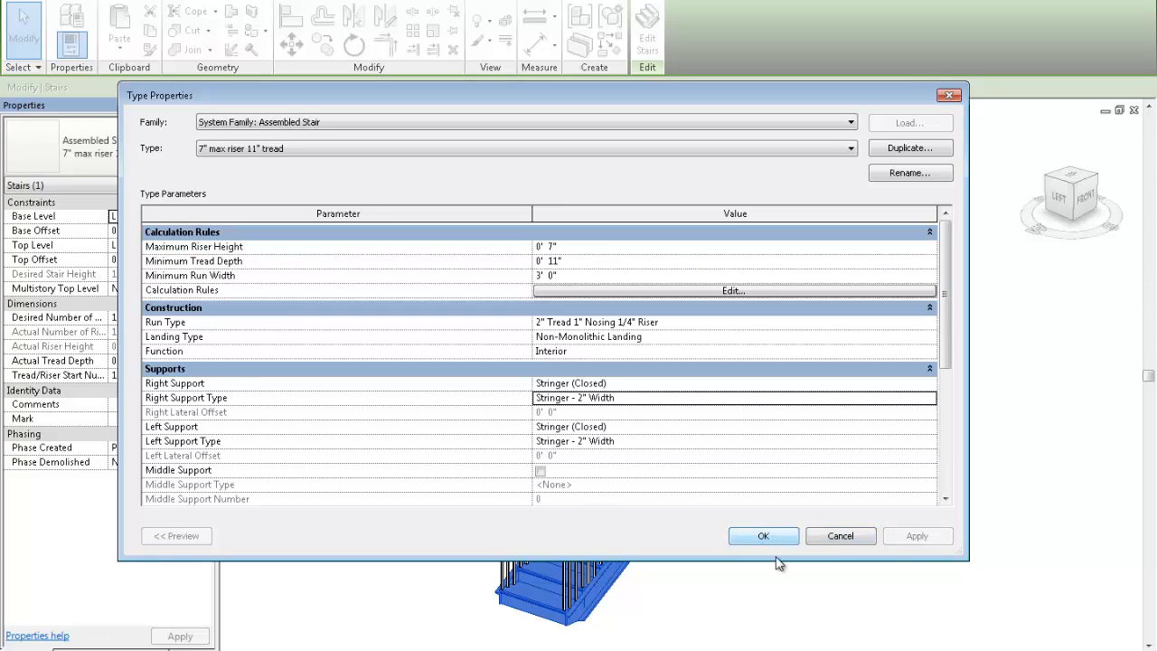
click(763, 535)
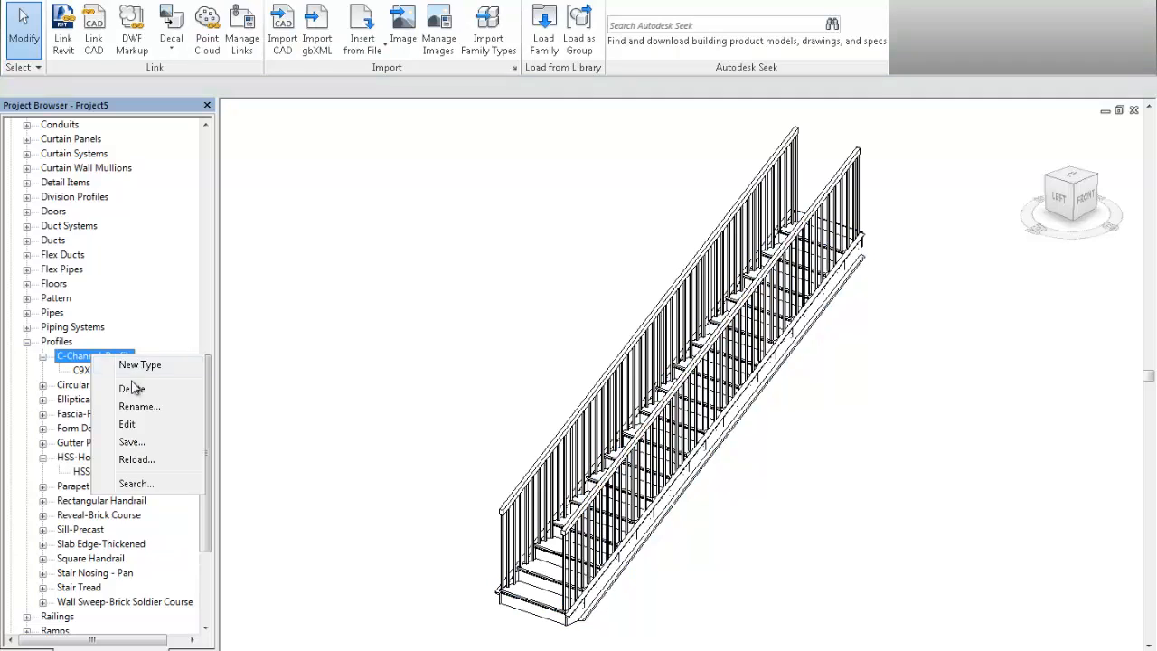
click(126, 423)
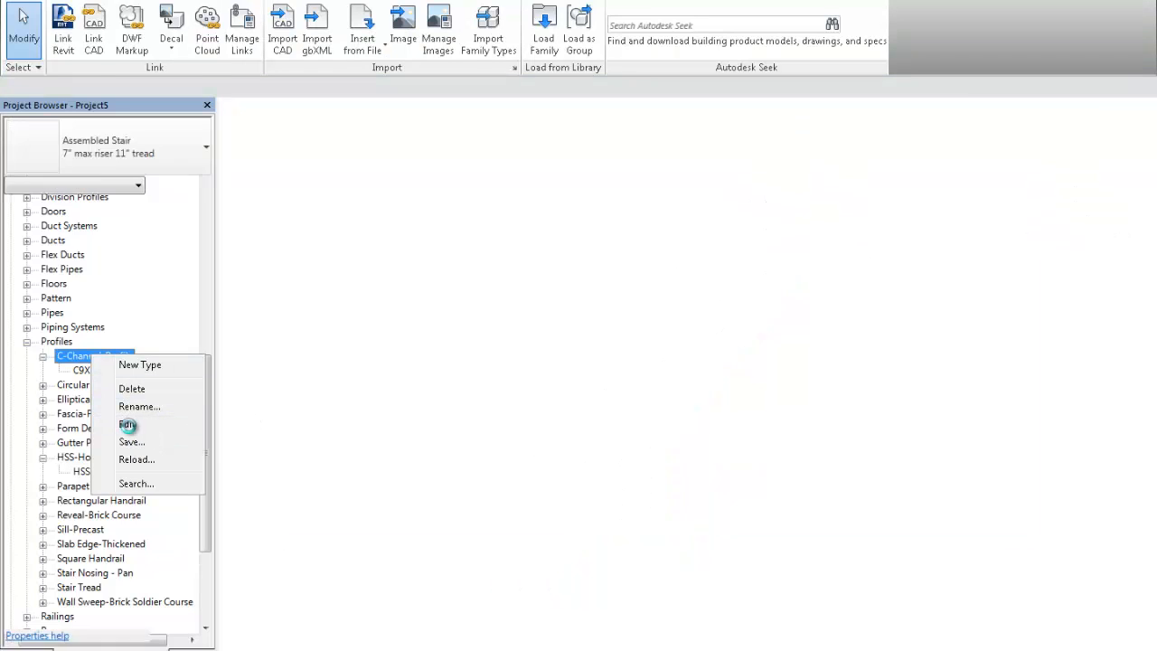
click(126, 425)
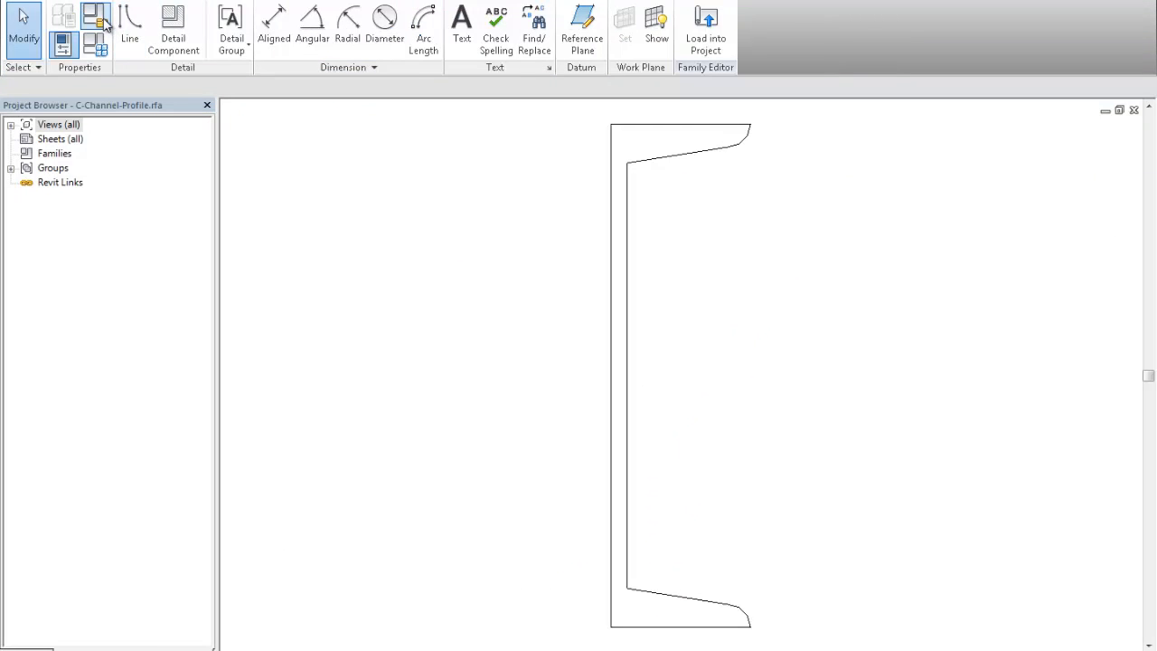
click(94, 16)
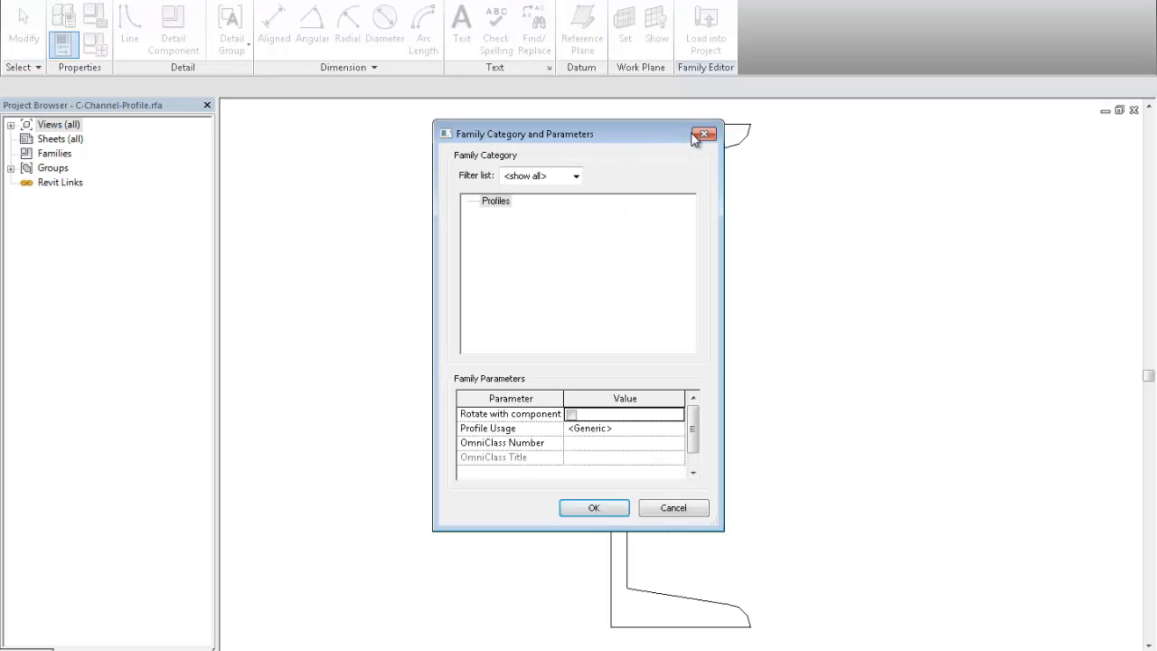
click(705, 134)
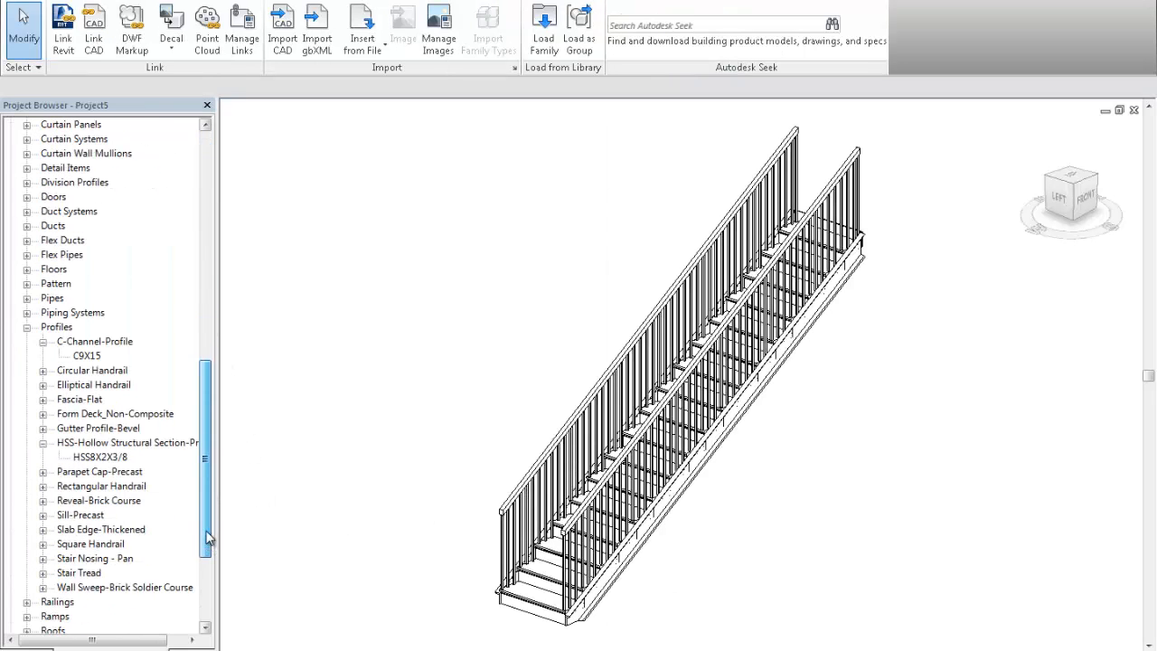
Open the HSS-Hollow Structural Section-Profile family in the Family Editor from the project browser.
right_click(127, 441)
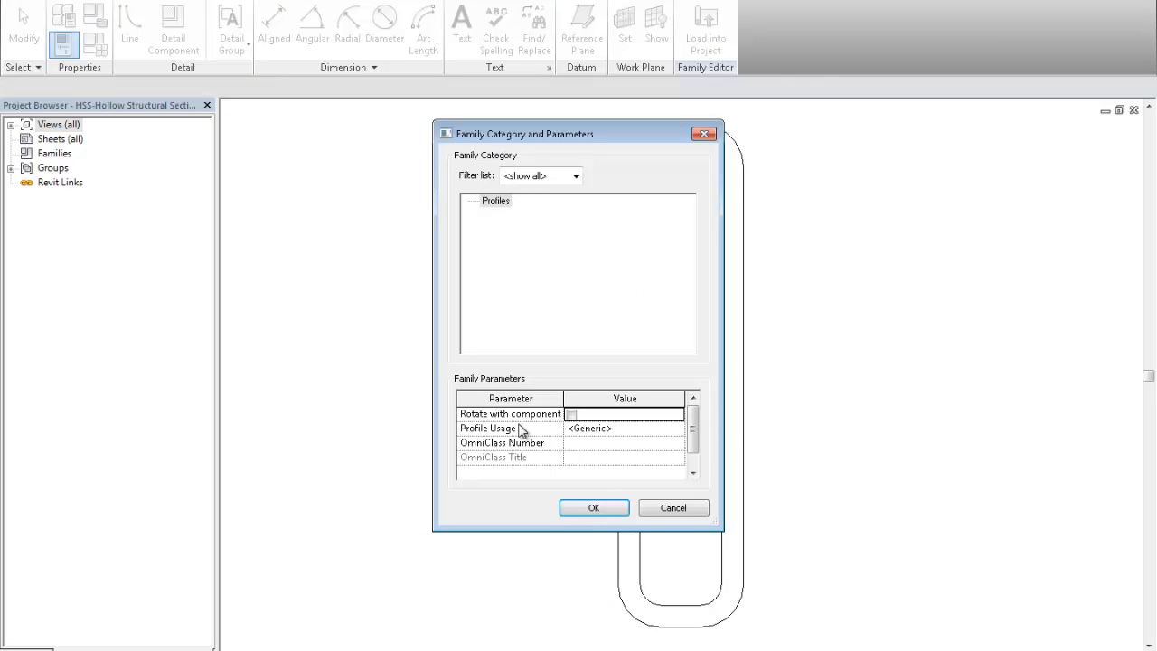
click(593, 506)
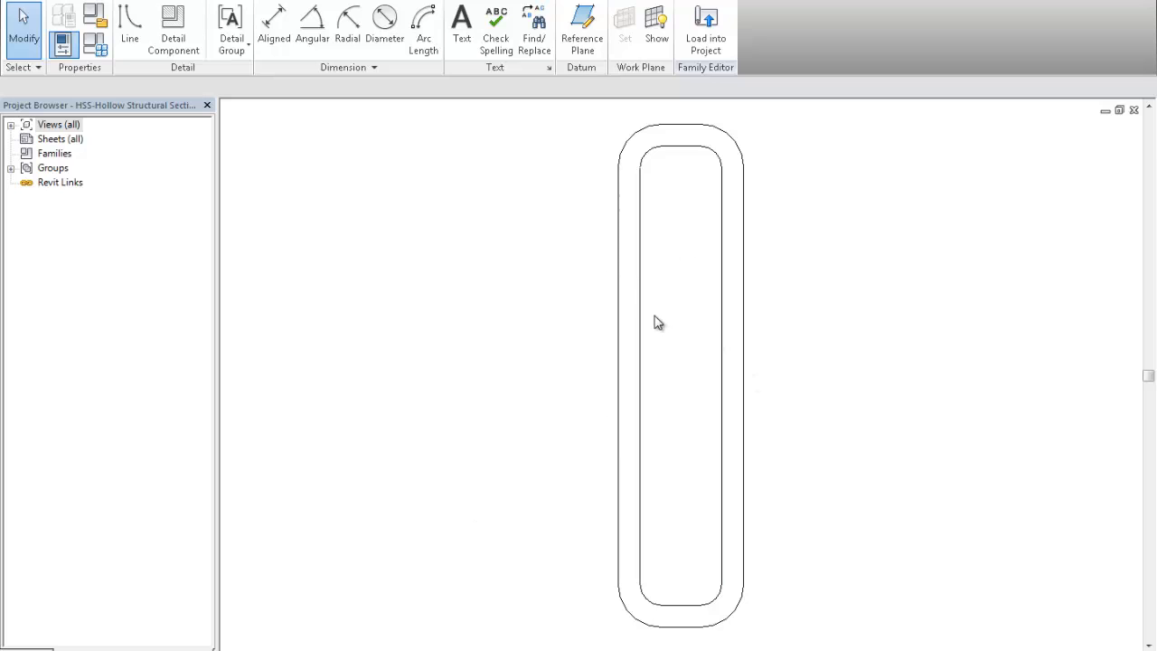
mouse_move(662, 318)
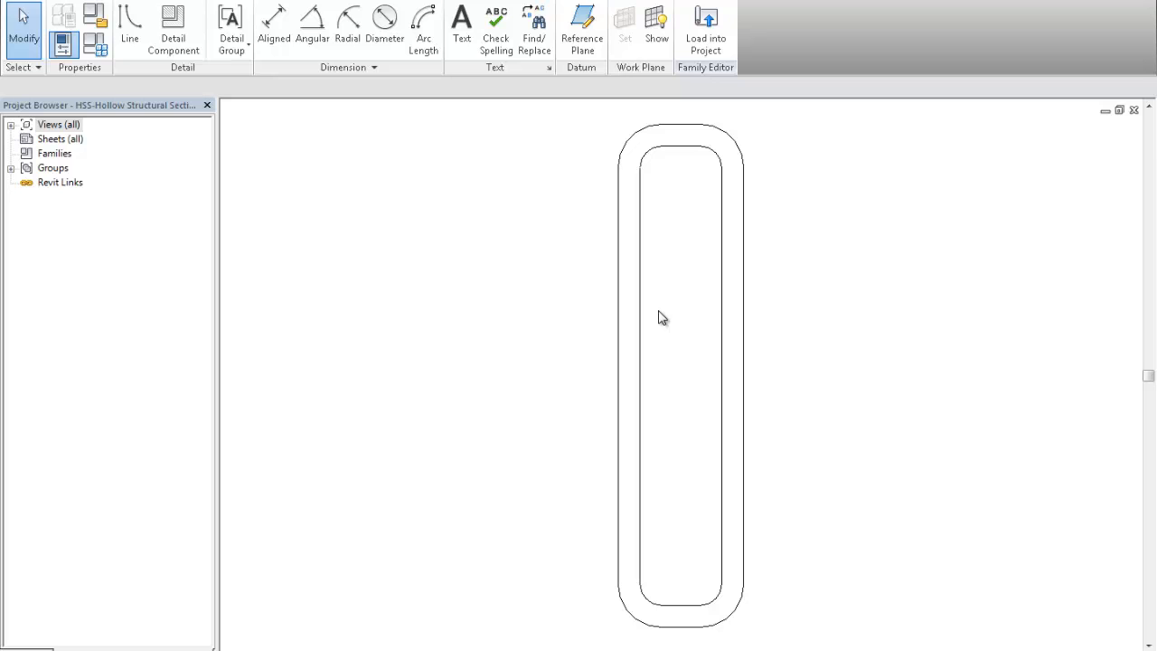
mouse_move(651, 419)
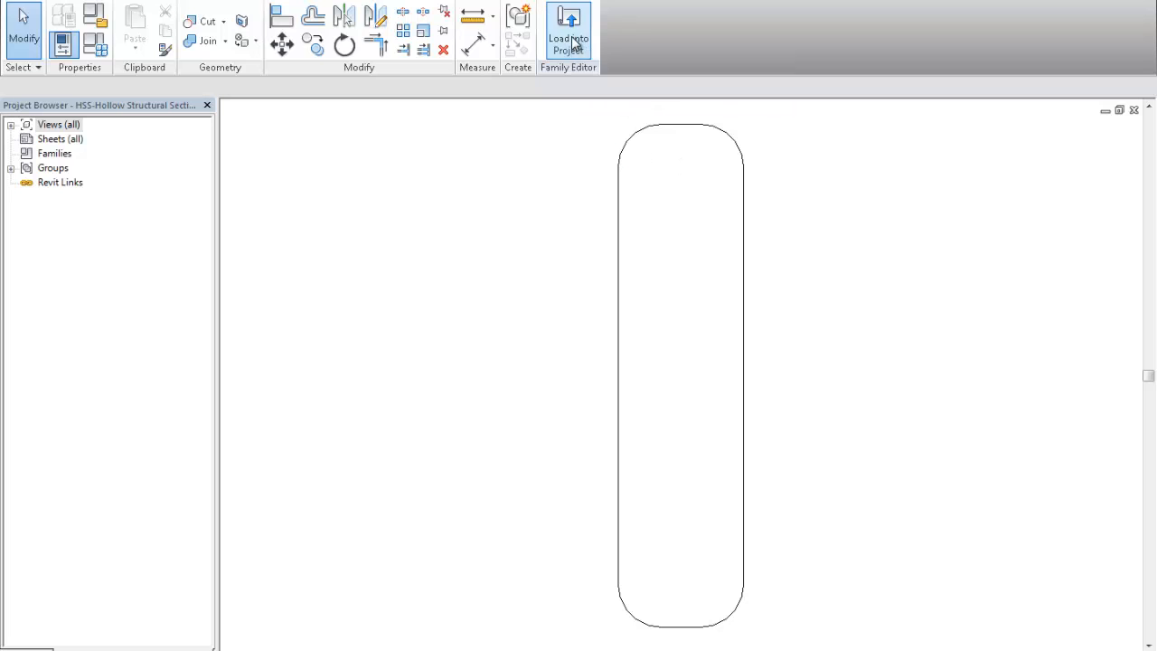
Load the edited outer-loop-only HSS profile into the open stair project.
click(568, 32)
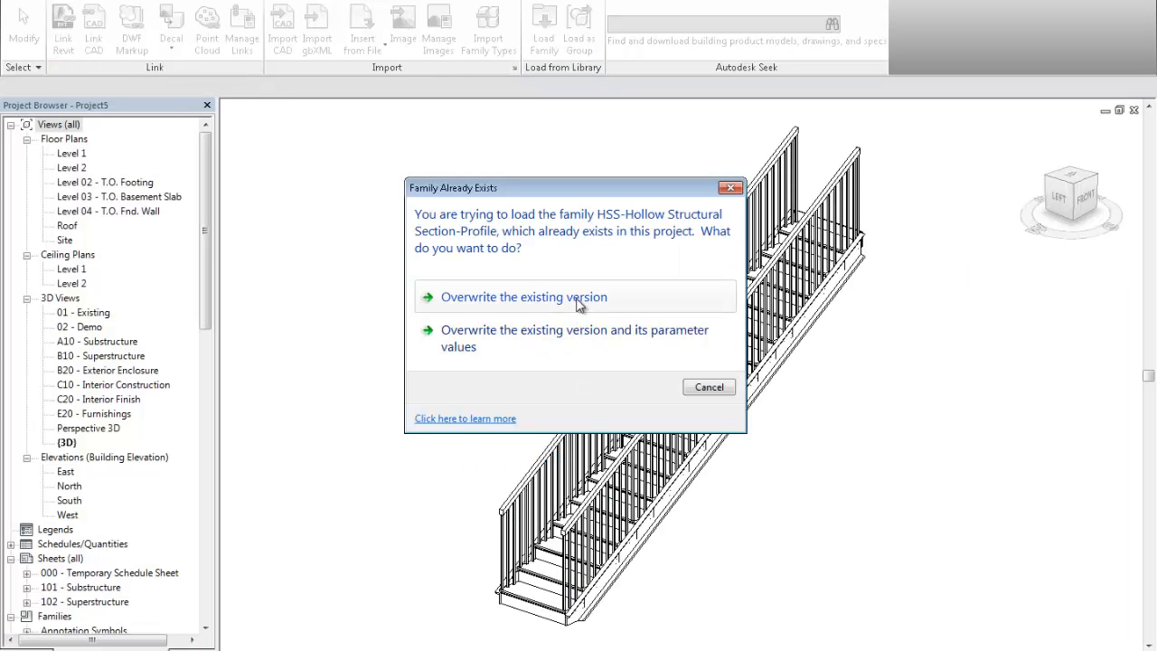
Overwrite the existing HSS profile version, review the stair's Right Support Type section profile (C-Channel C9X15), and close.
click(522, 296)
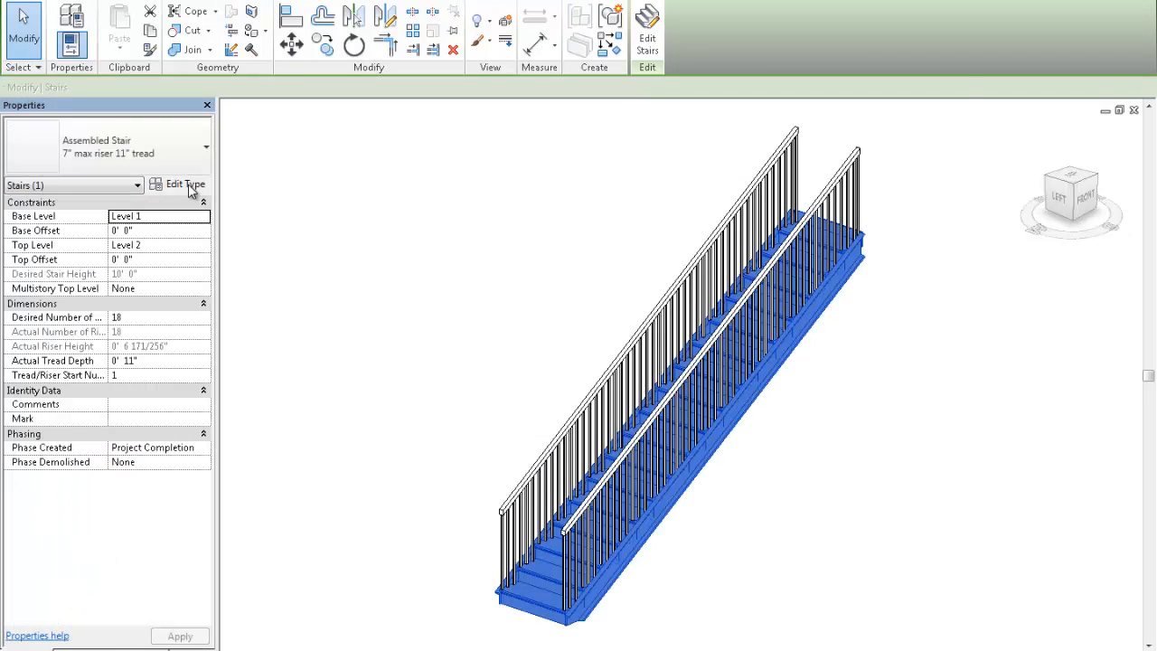
click(185, 185)
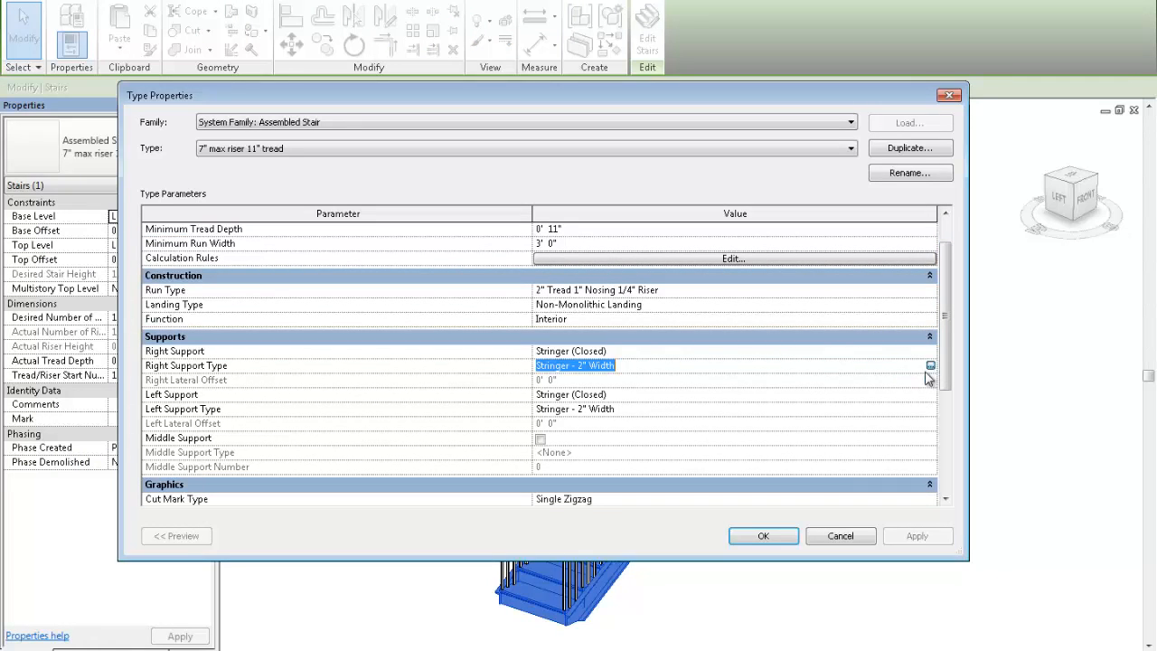
click(930, 366)
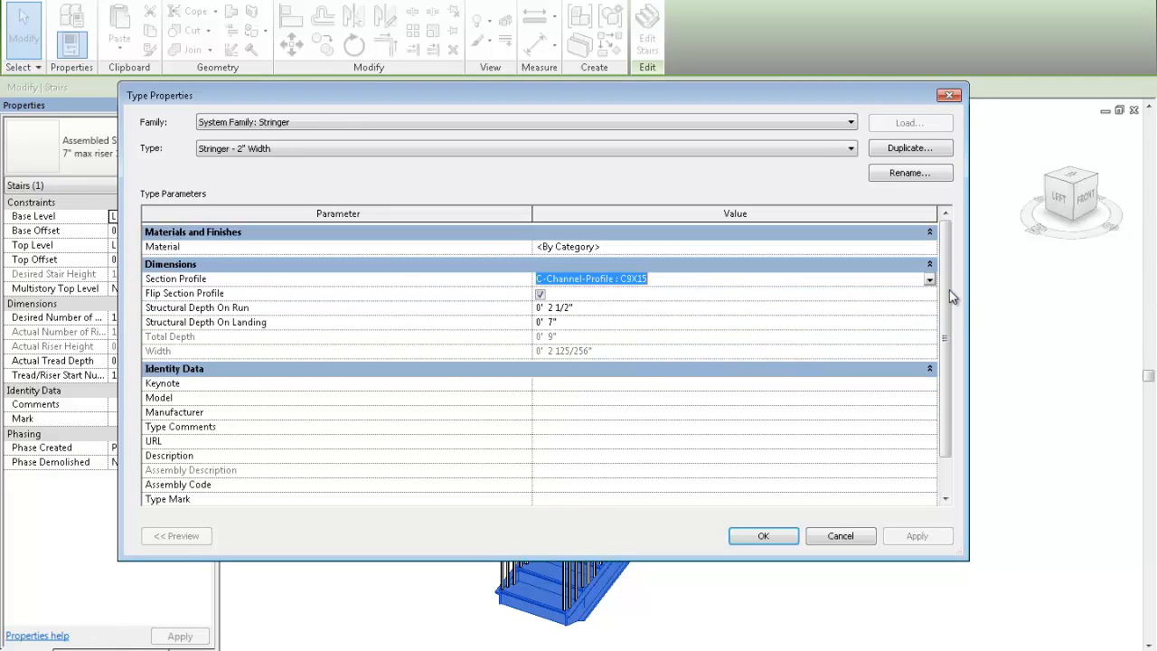
click(930, 278)
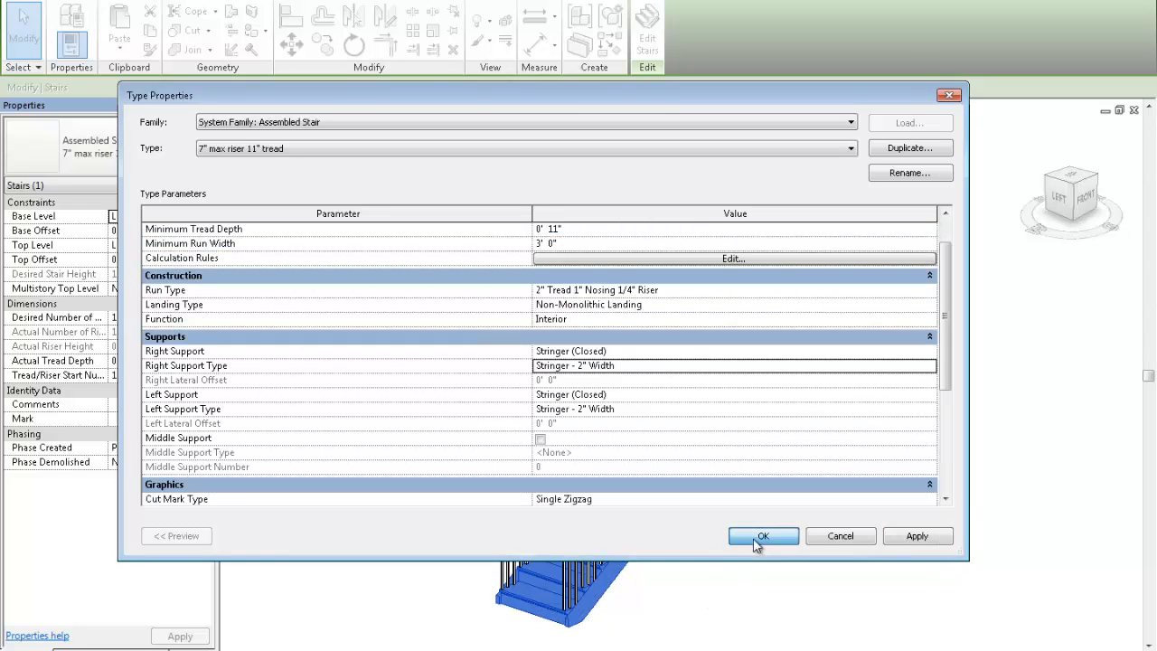
click(762, 536)
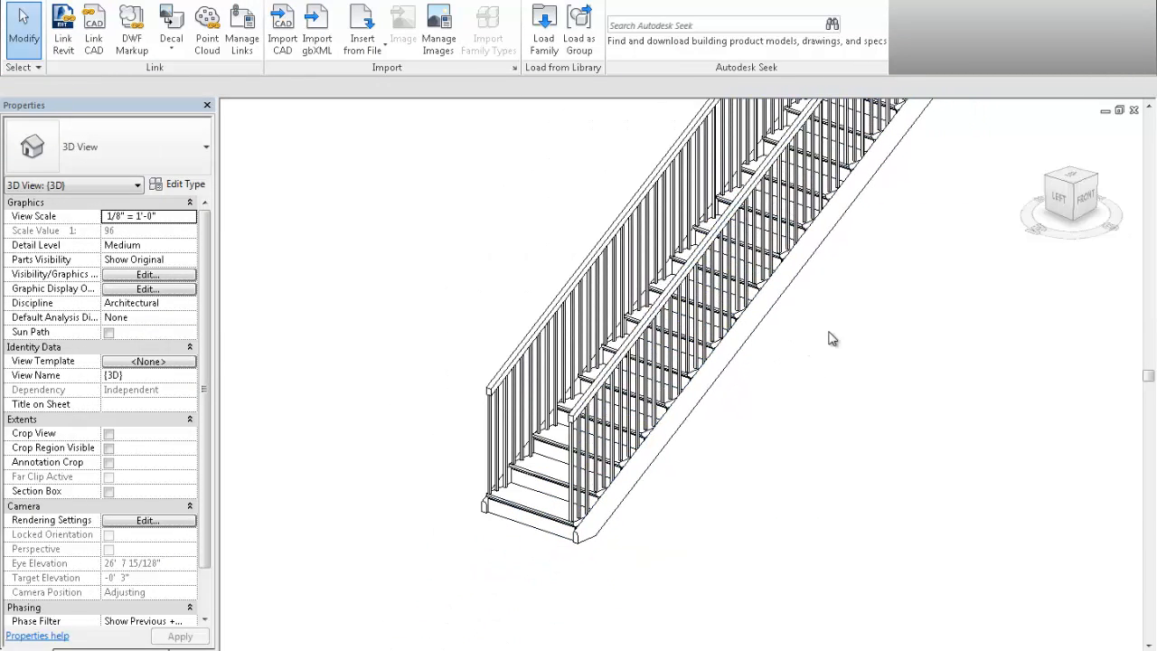
mouse_move(840, 329)
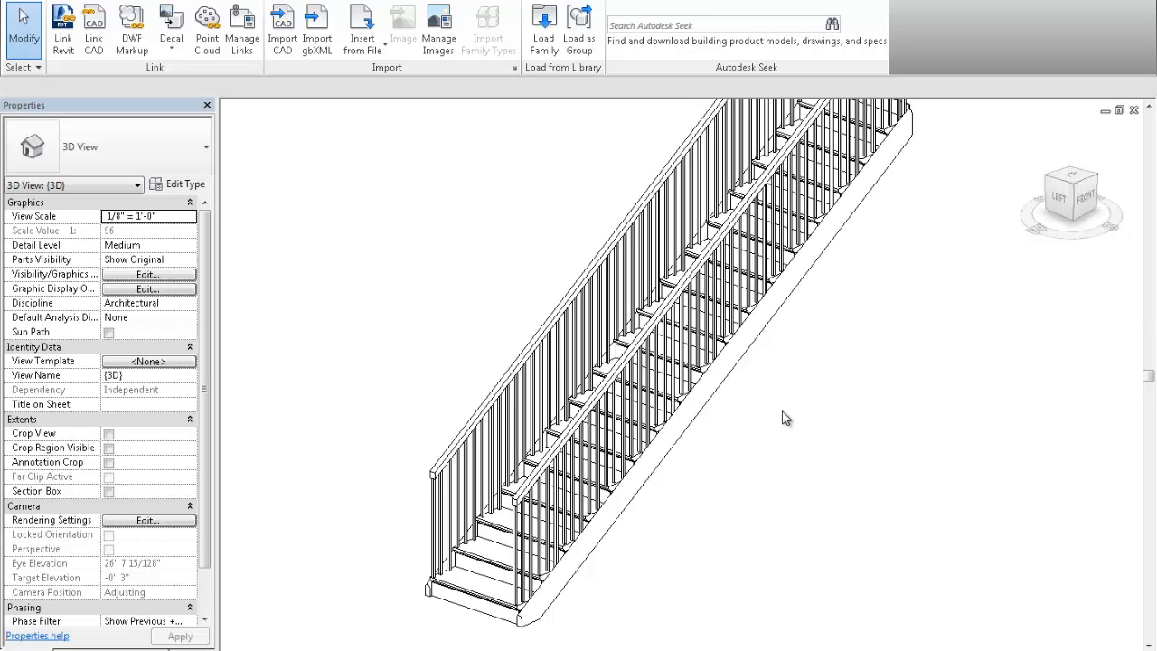
mouse_move(781, 405)
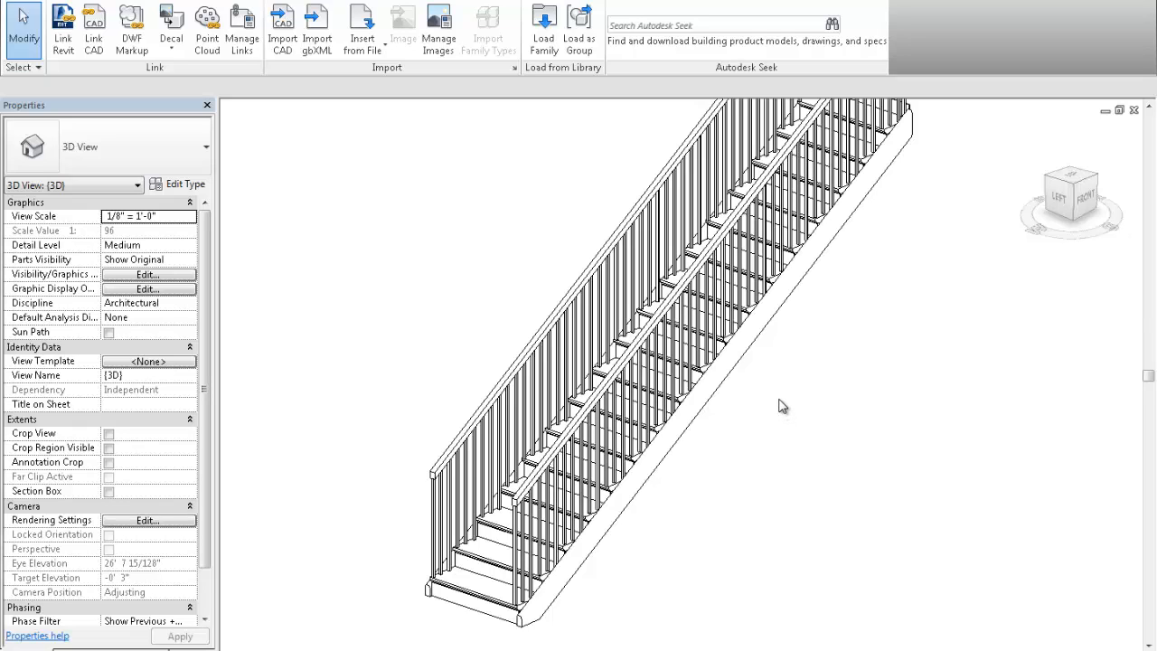
mouse_move(810, 304)
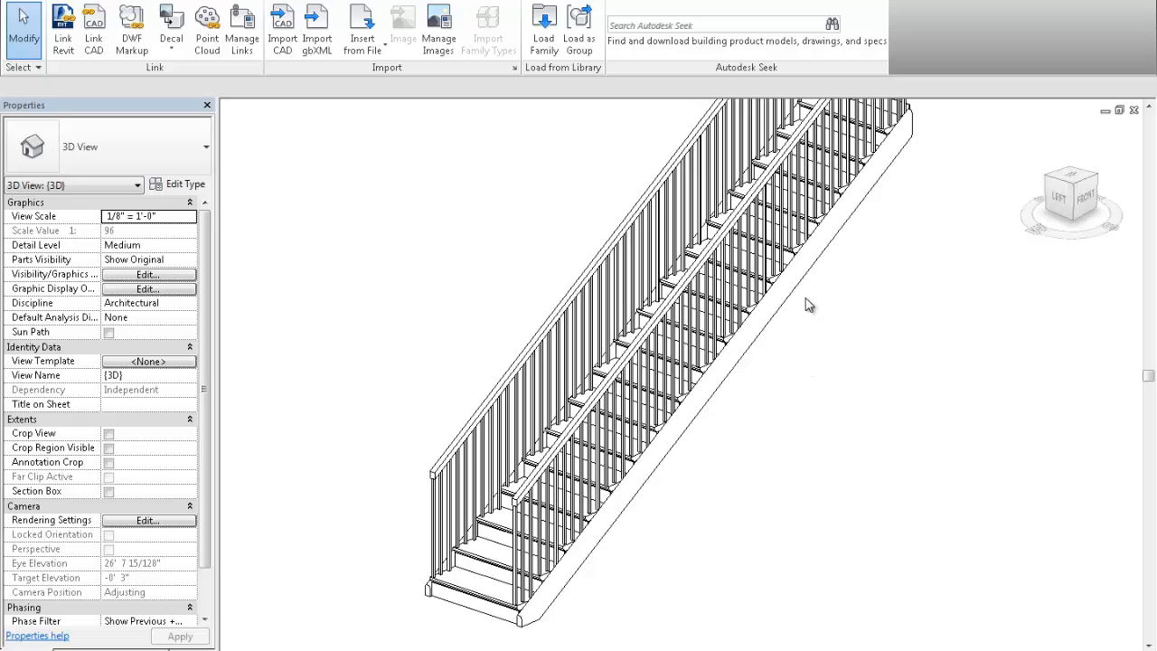
mouse_move(795, 326)
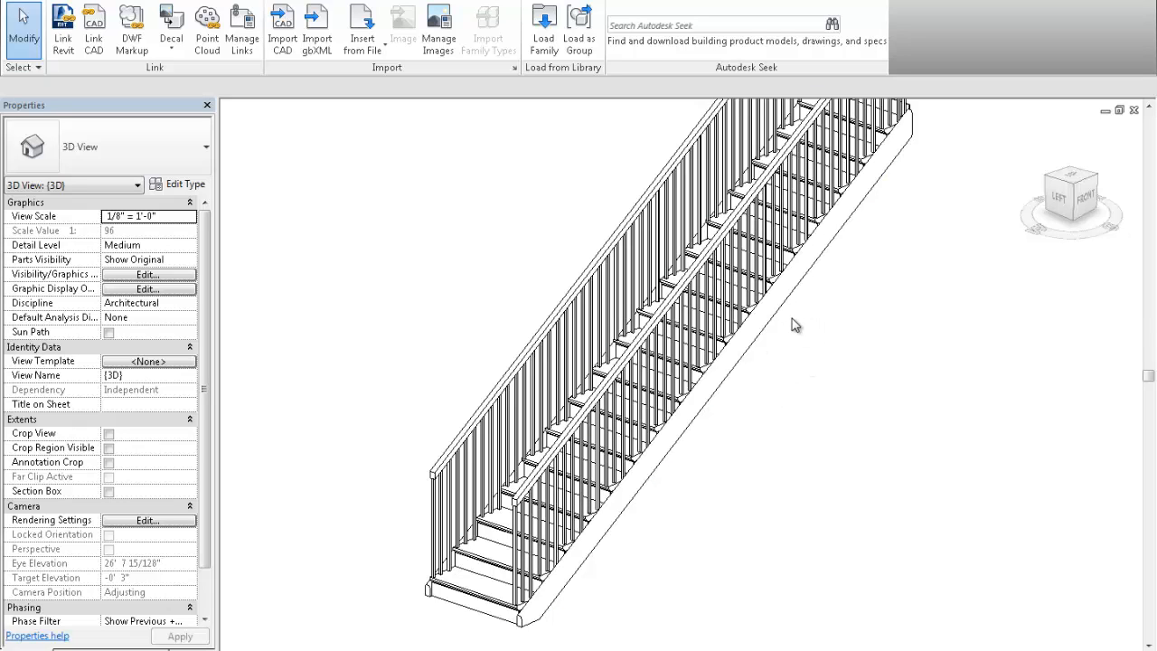
mouse_move(799, 322)
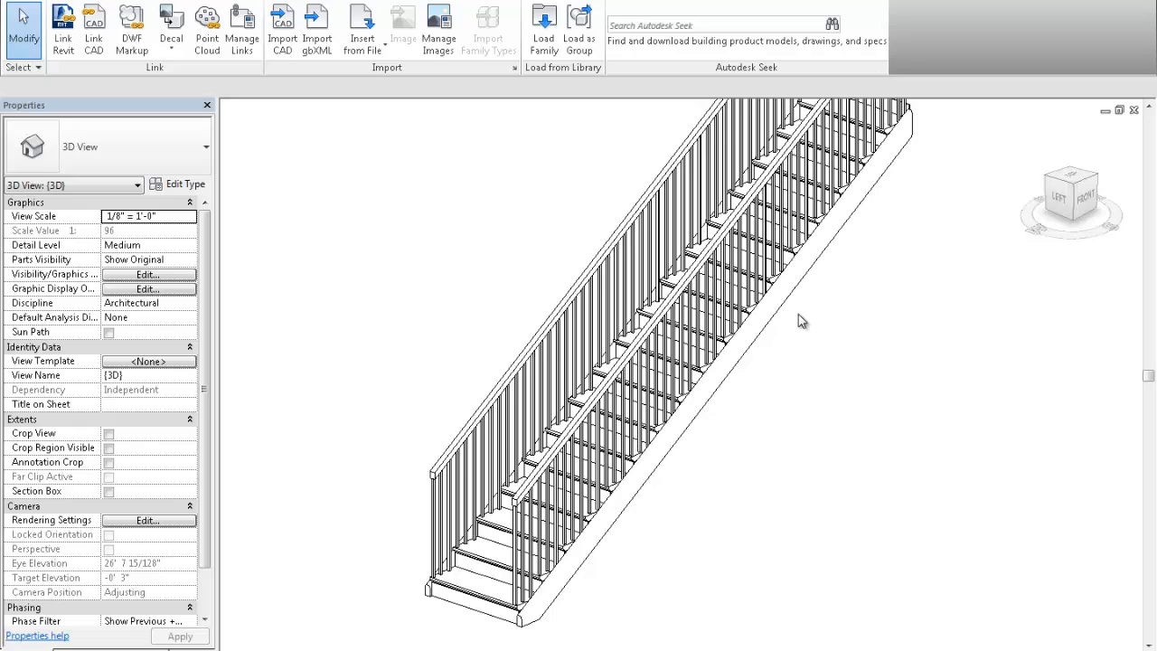
mouse_move(944, 316)
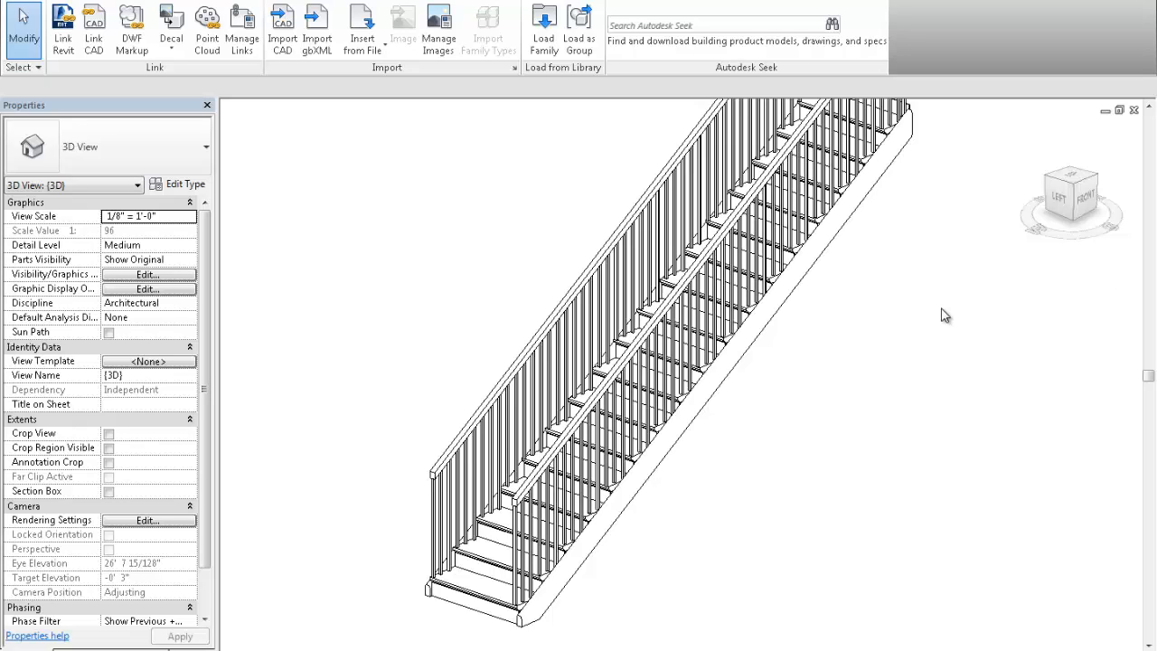
mouse_move(958, 315)
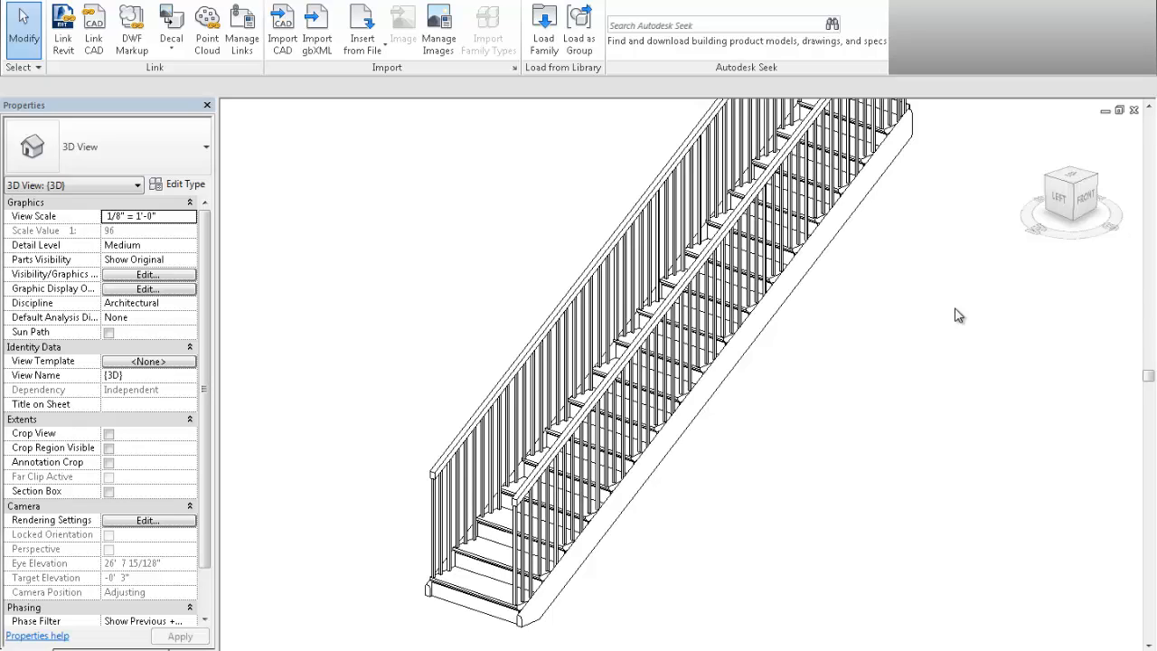
mouse_move(929, 328)
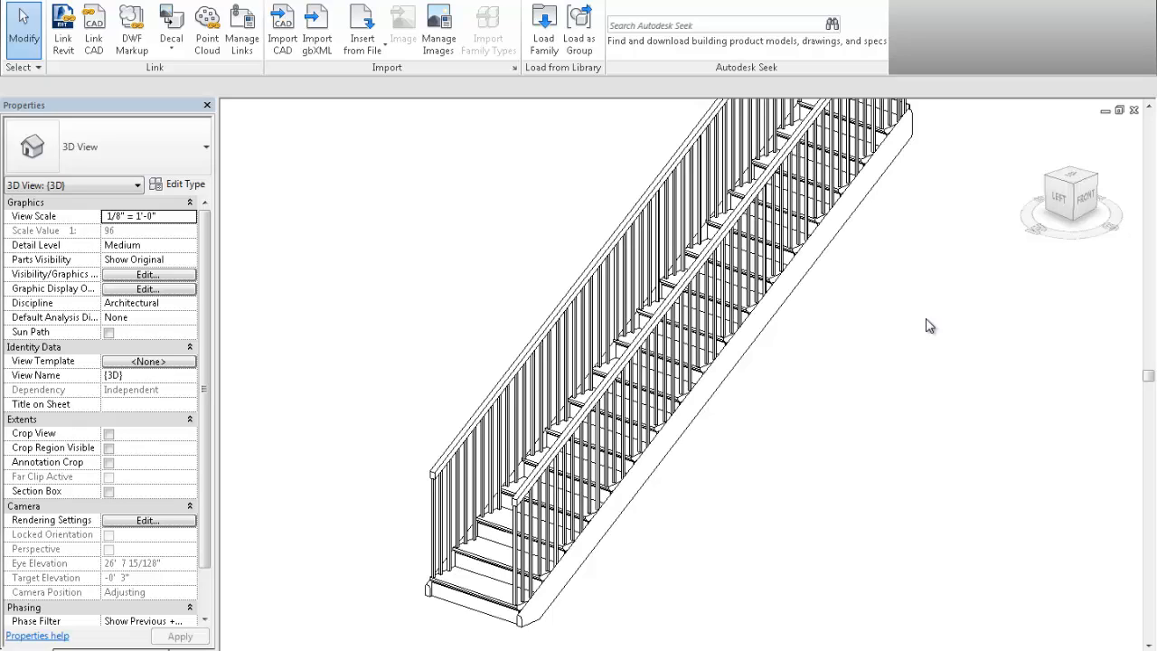
mouse_move(1009, 296)
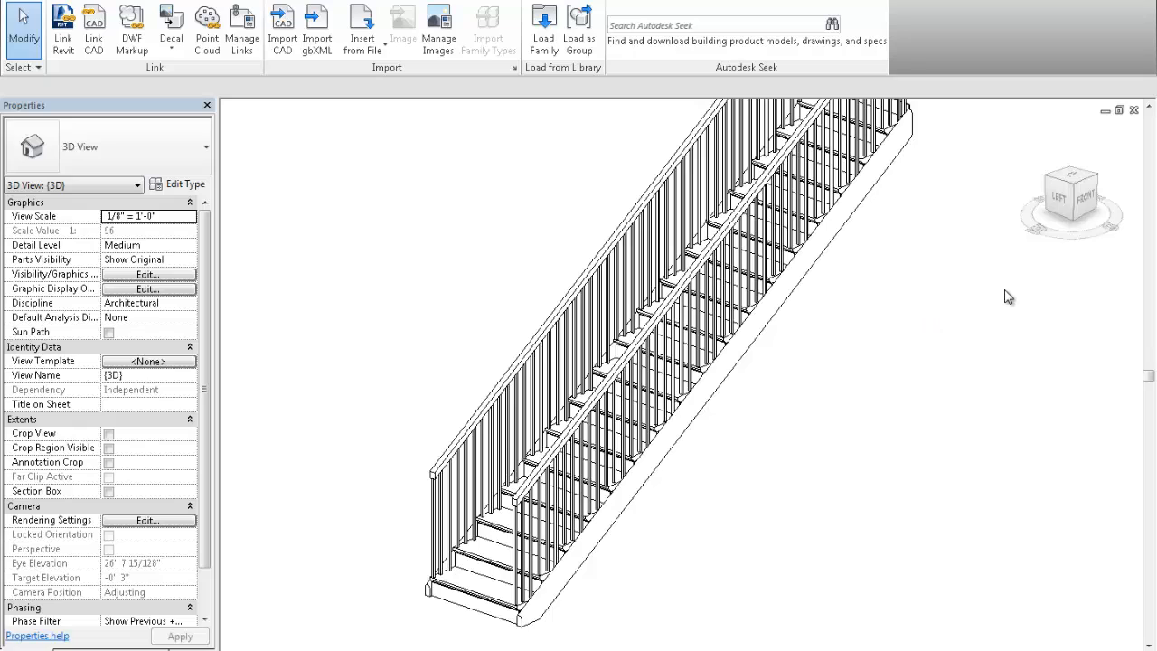
mouse_move(954, 271)
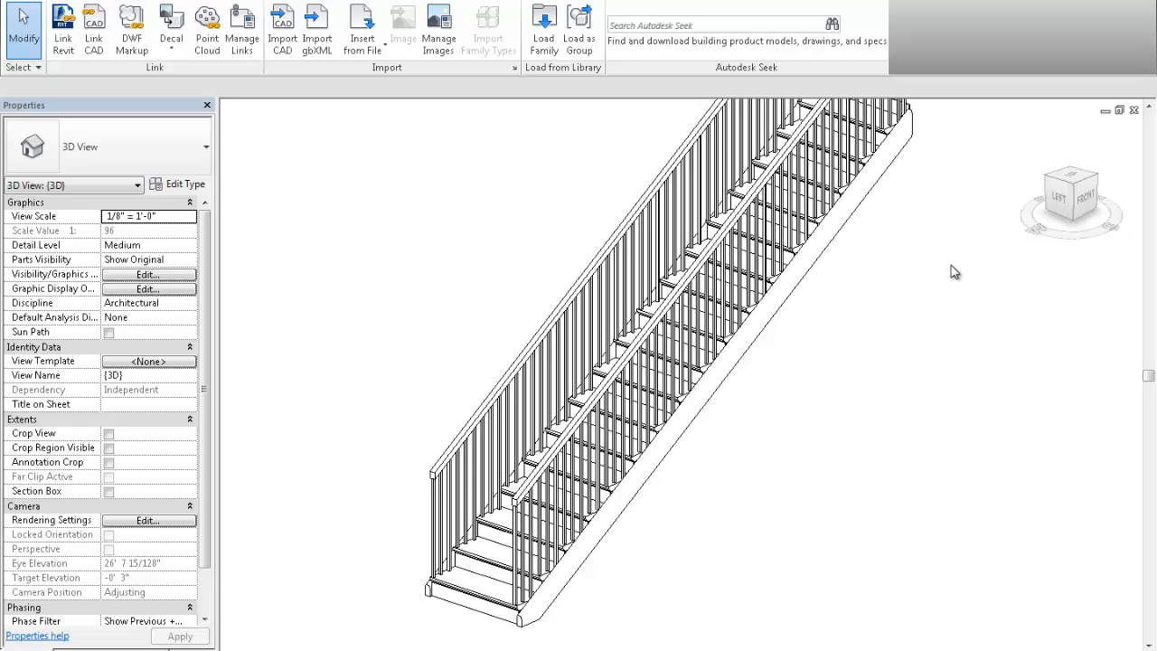